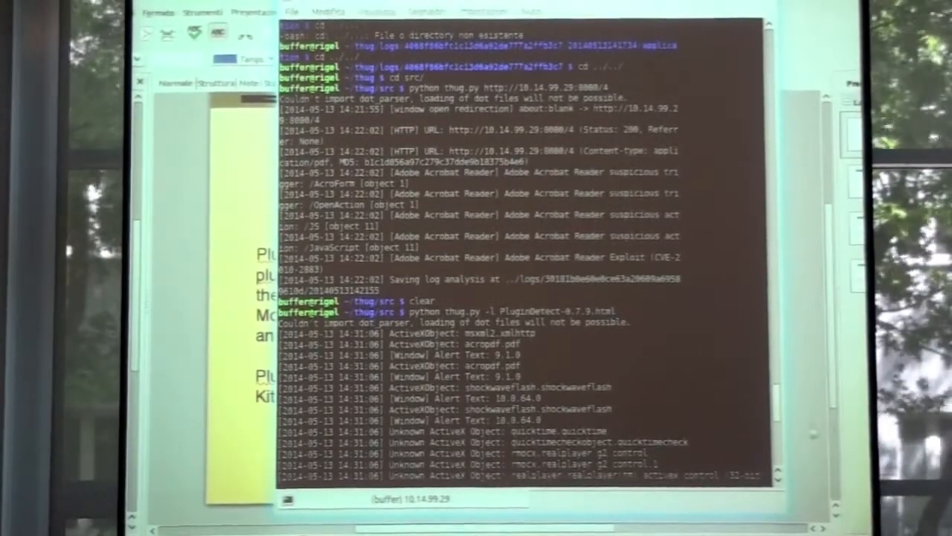
Scroll through the PluginDetect-0.7.9.html ActiveX report until 'Saving log analysis at ../logs/...' appears.
scroll("down", 3)
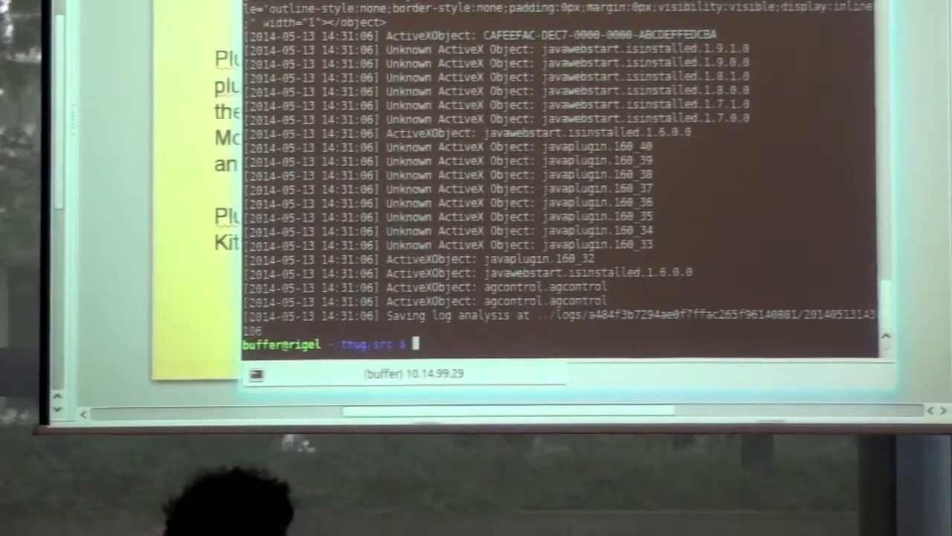
Display thug.py's help listing of options, plugin versions and browser personalities, then clear the screen.
type("python thug.py -l PluginDetect-0.7.9.")
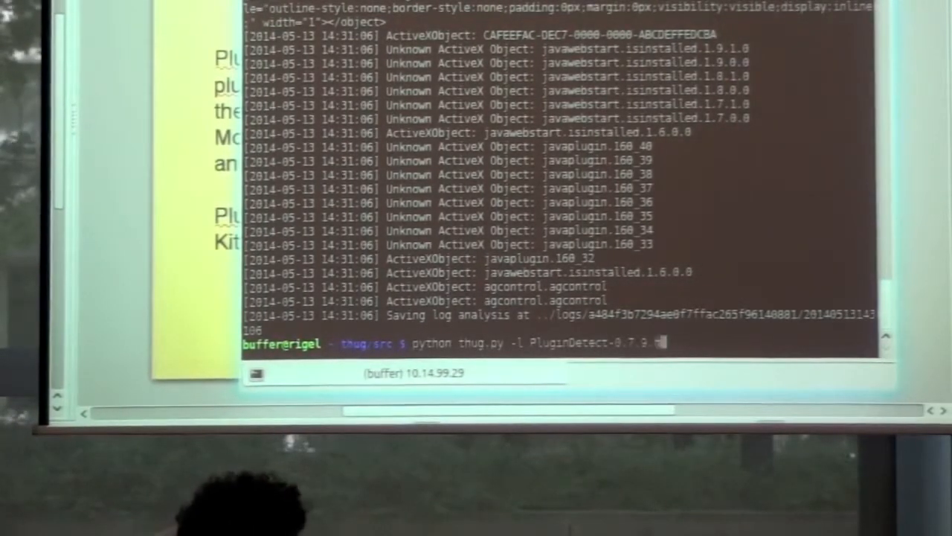
key("BackSpace")
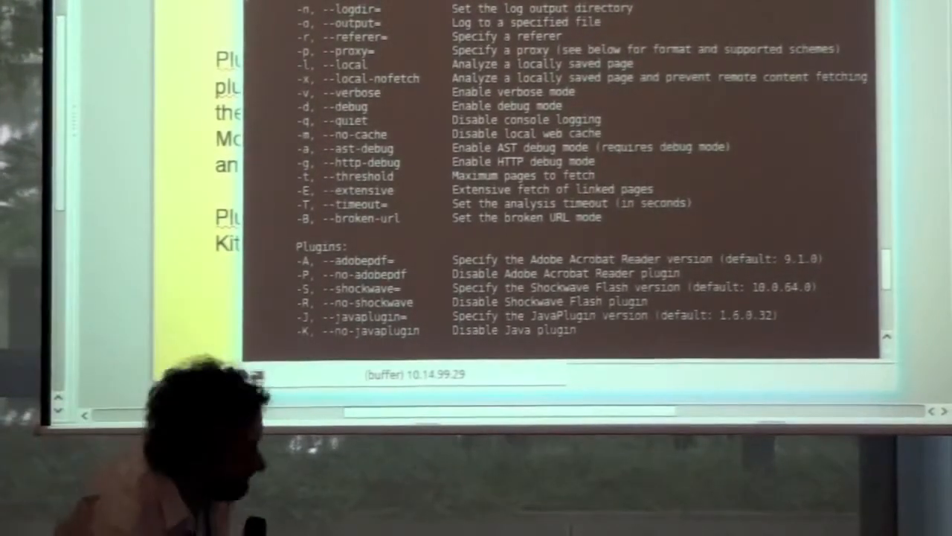
type("clear")
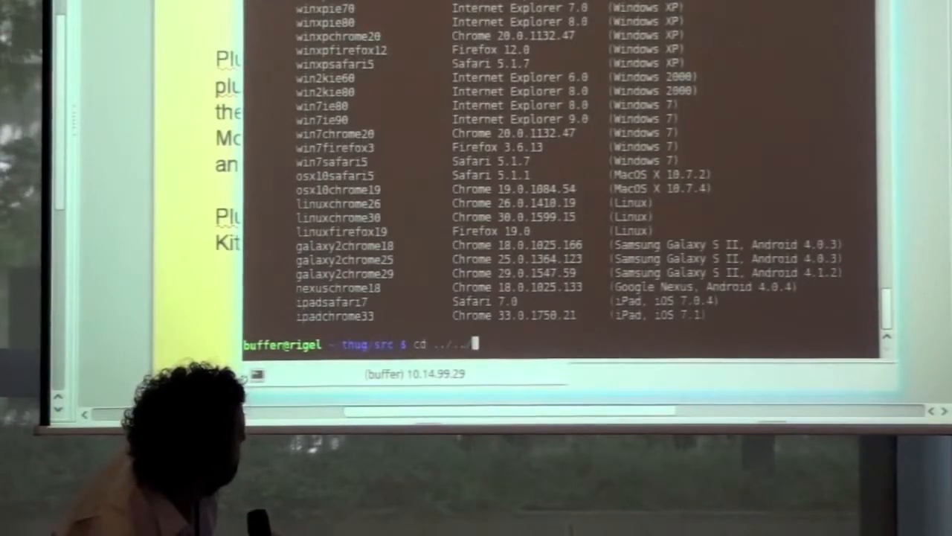
type("ls -R")
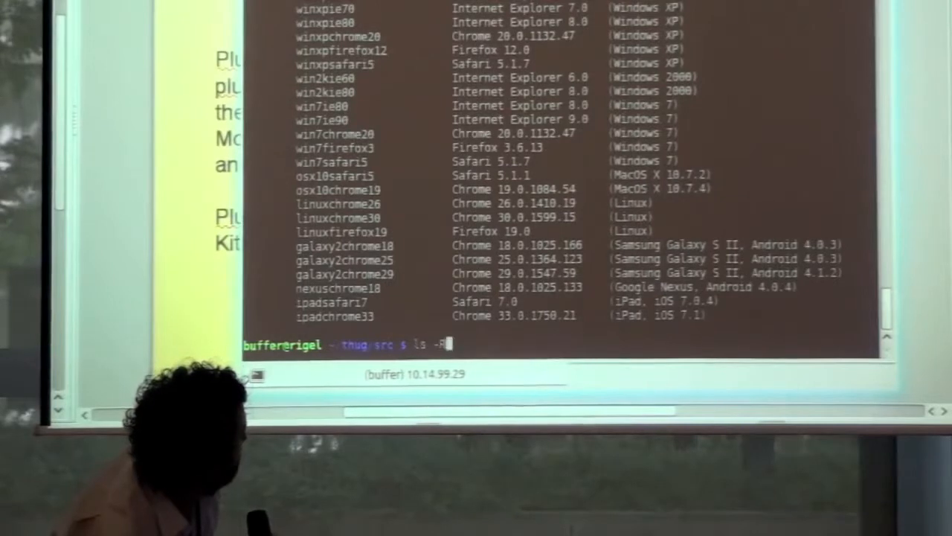
type("python thug.py http://10.14.99.29:8080/")
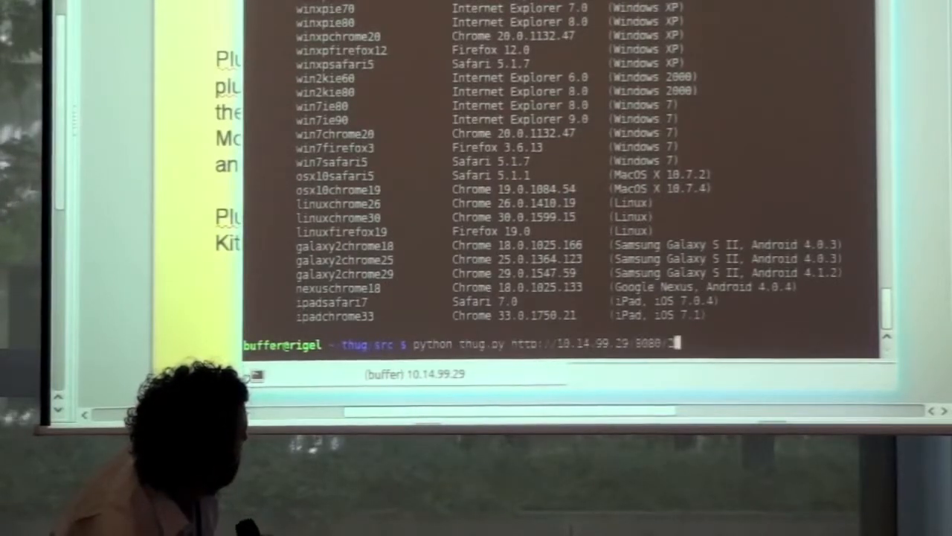
type("python thug.py -A 20.0.1 -l PluginDetect-0.7.9.html")
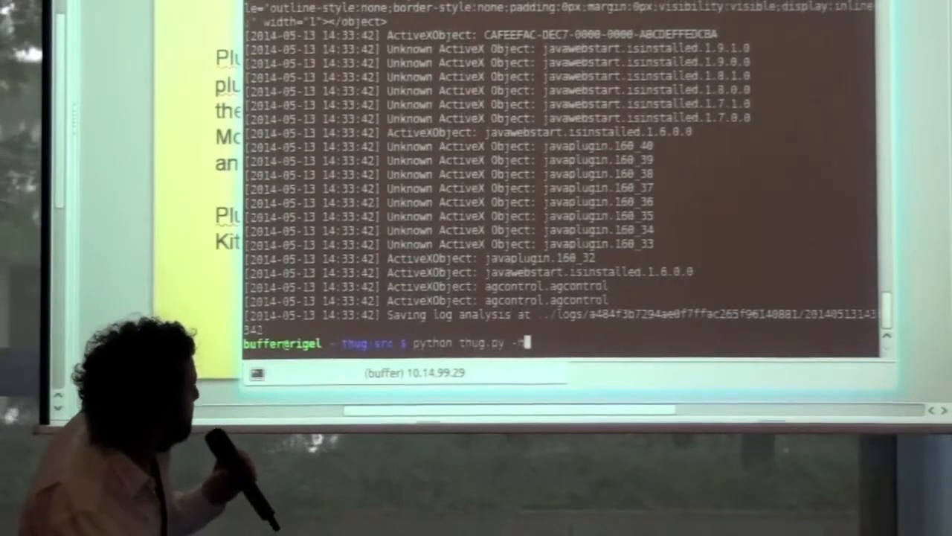
type("http://10.14.99.29:8080/")
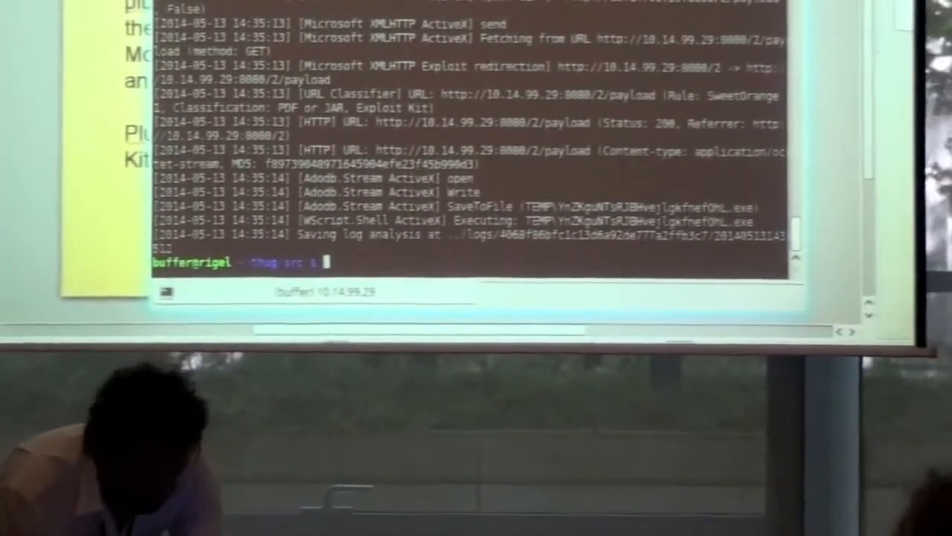
type("cd ../../")
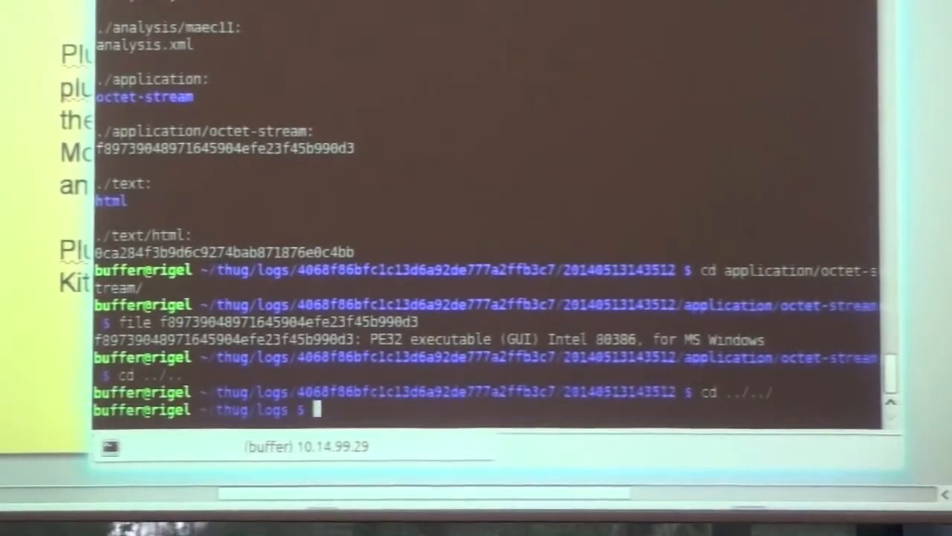
type("cd ../../")
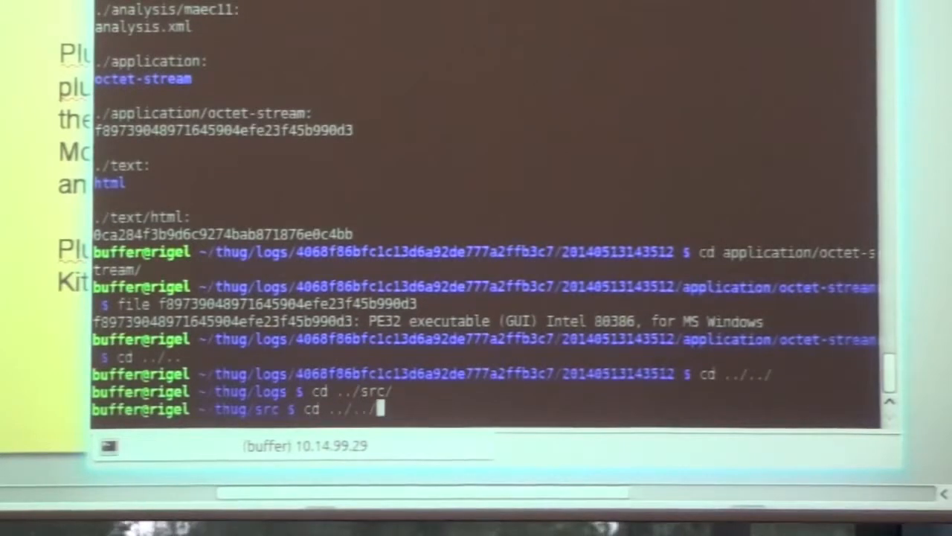
type("python thug.py http://10.14.99.29:8080/1")
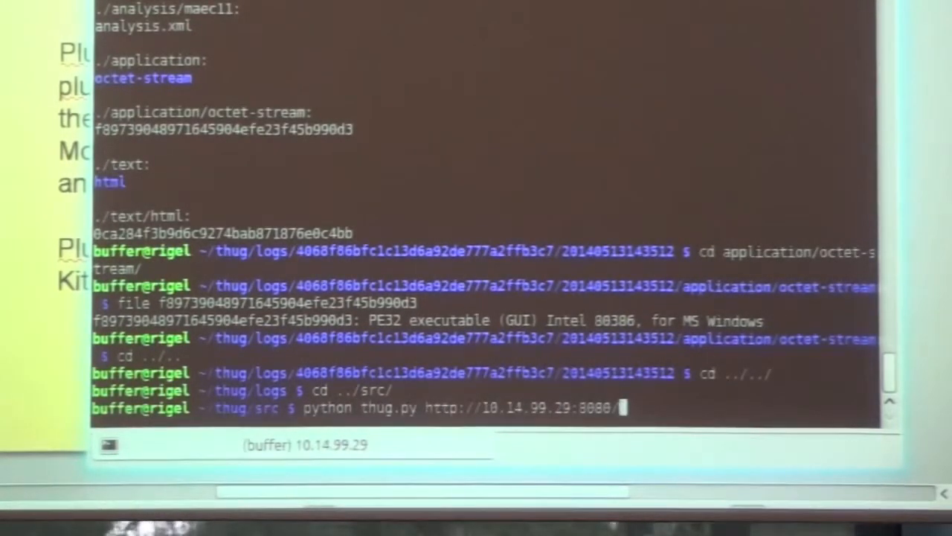
type("4")
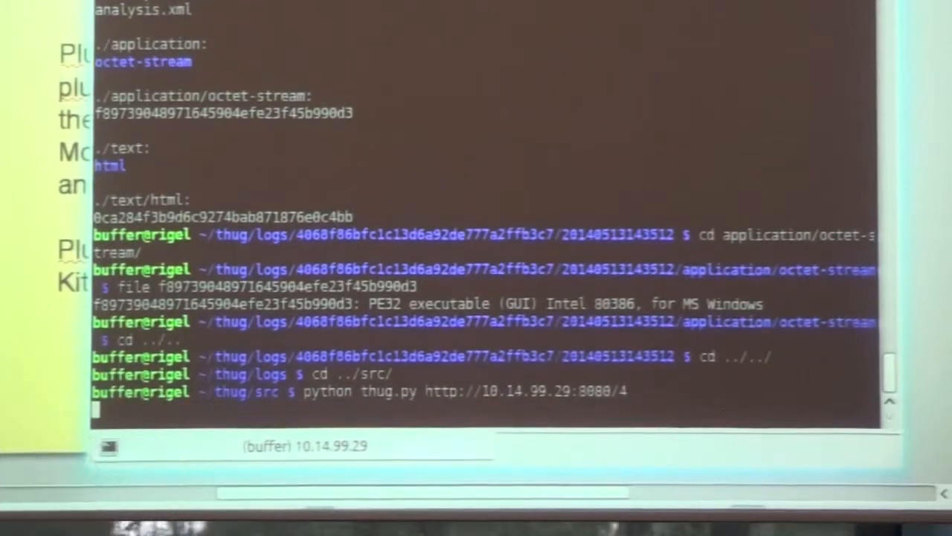